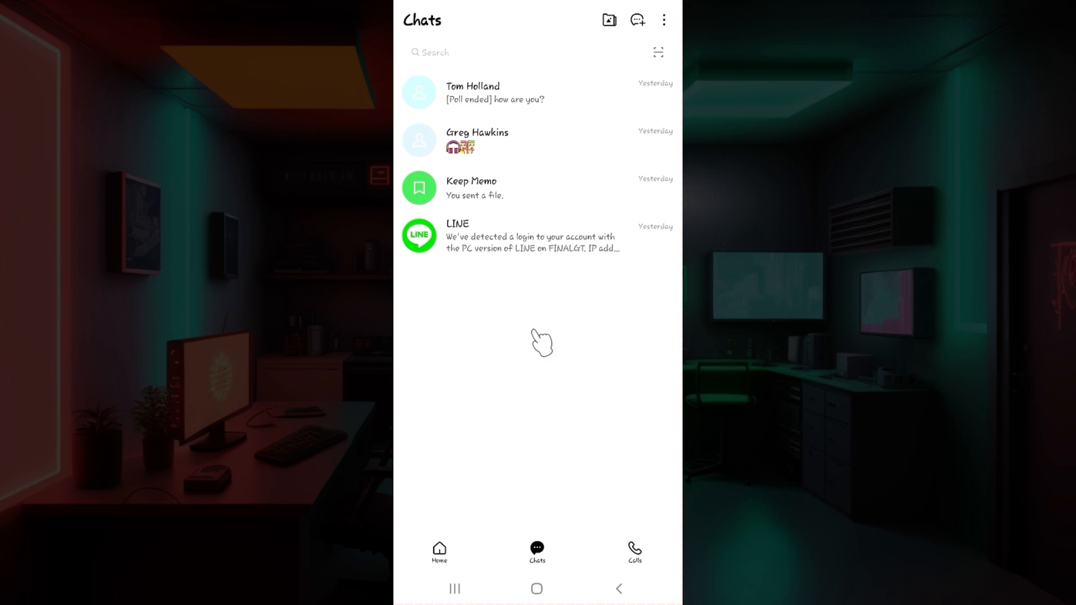
mouse_move(523, 262)
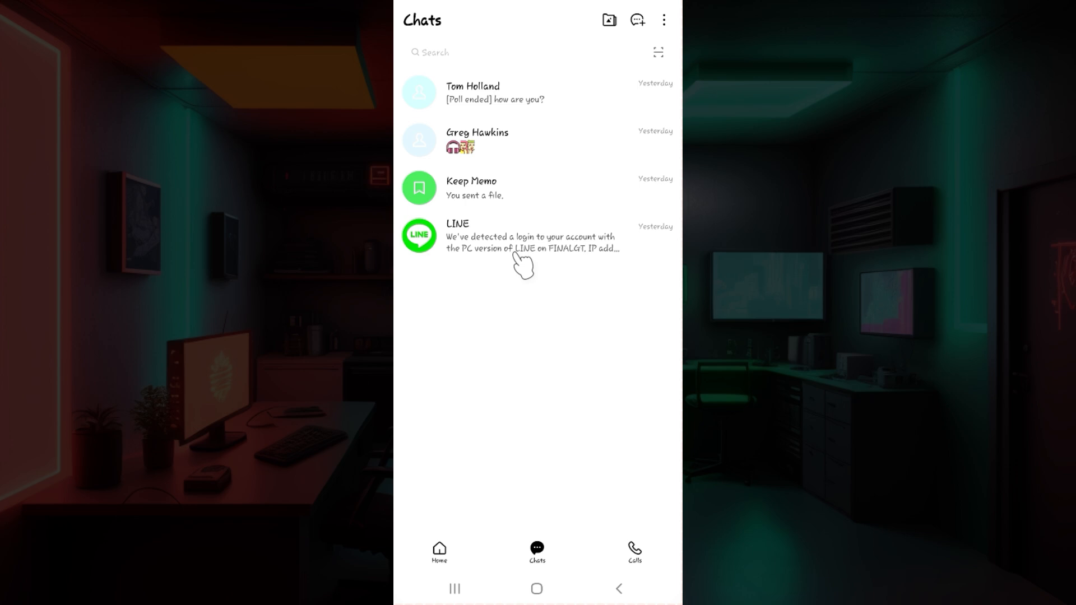
mouse_move(523, 152)
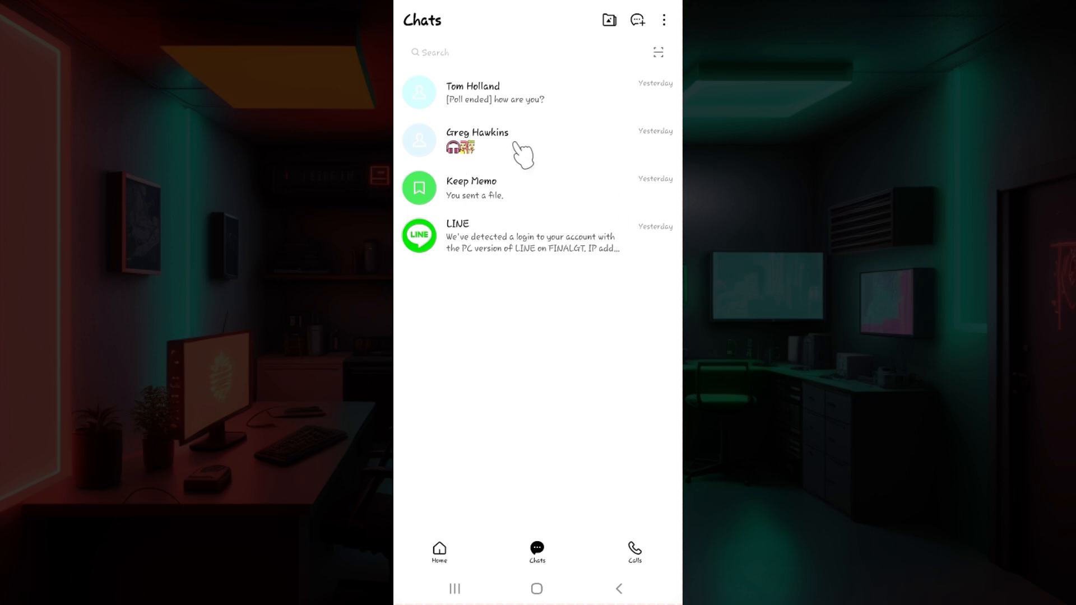
left_click(477, 142)
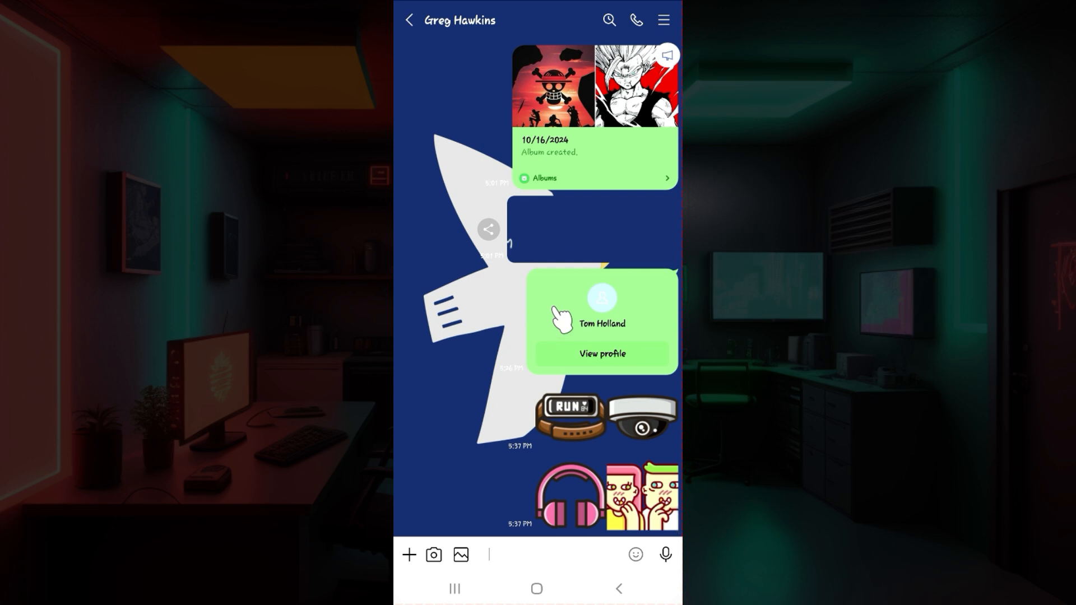
mouse_move(580, 309)
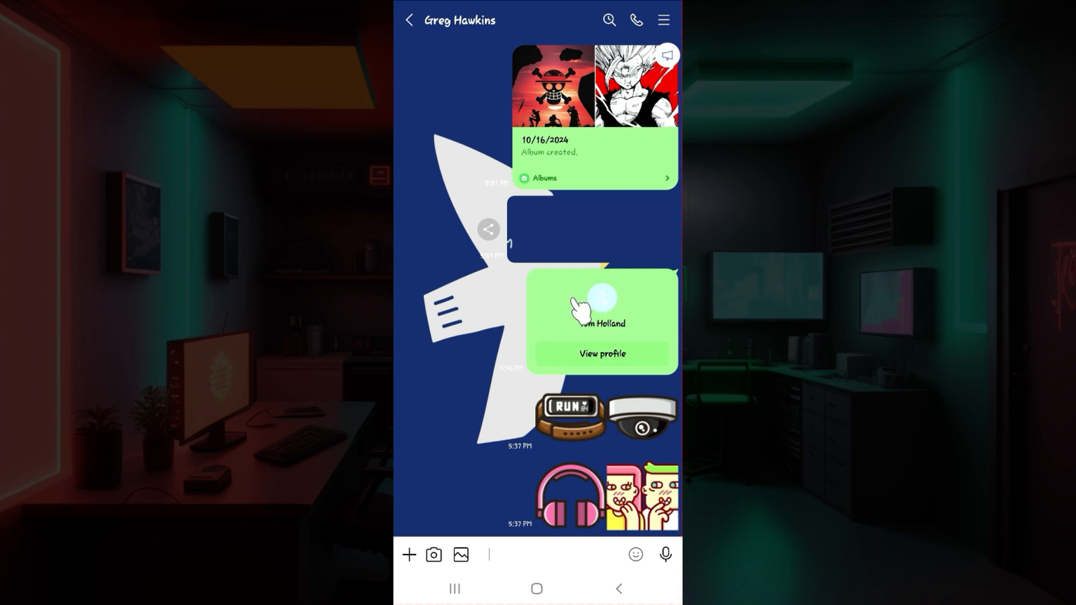
mouse_move(602, 569)
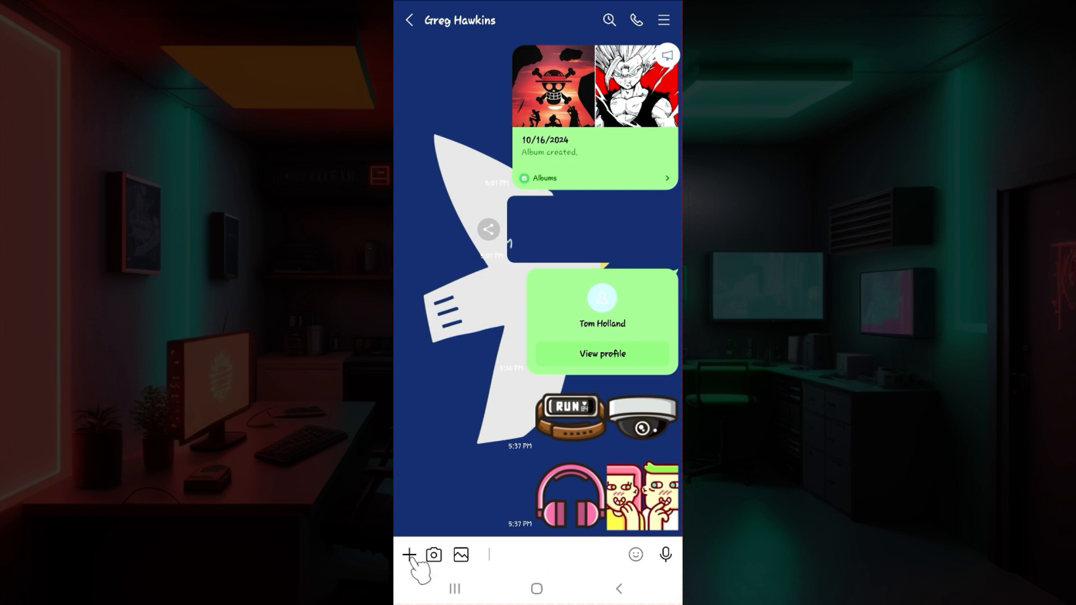
left_click(408, 555)
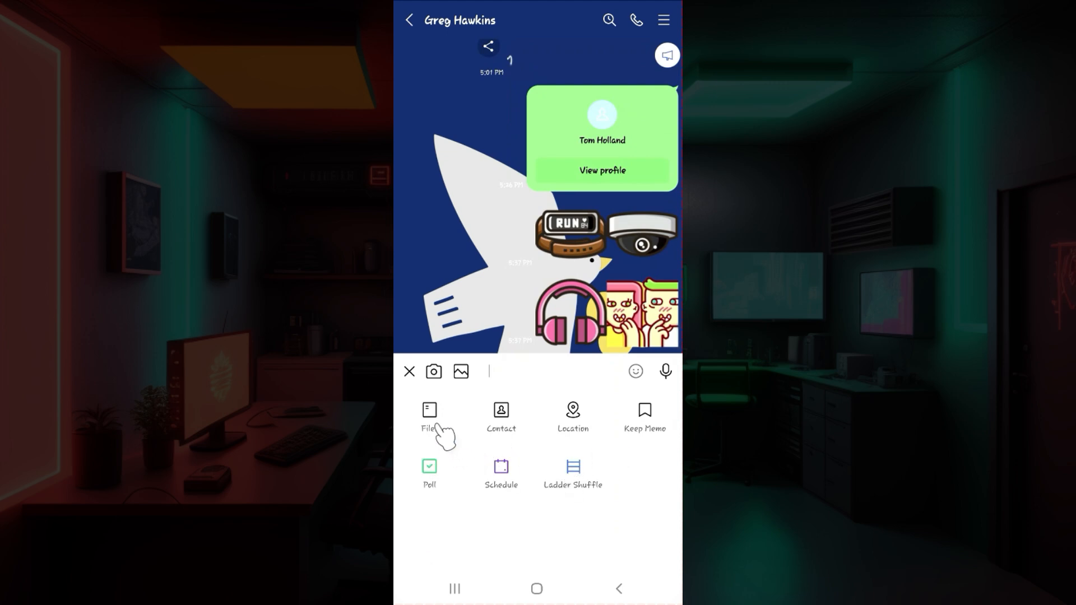
mouse_move(573, 426)
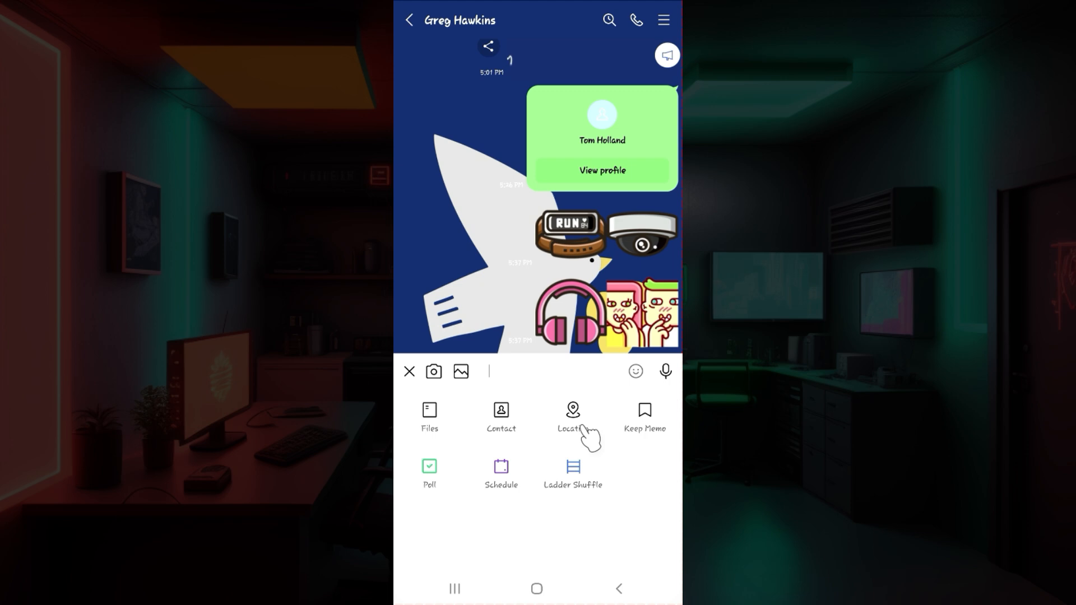
left_click(572, 417)
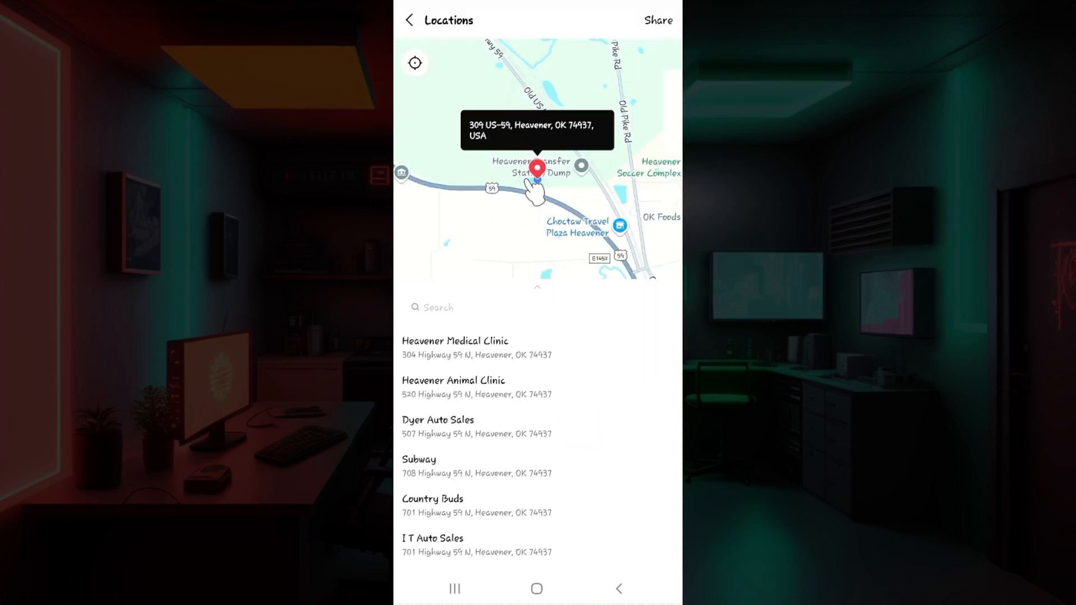
mouse_move(656, 20)
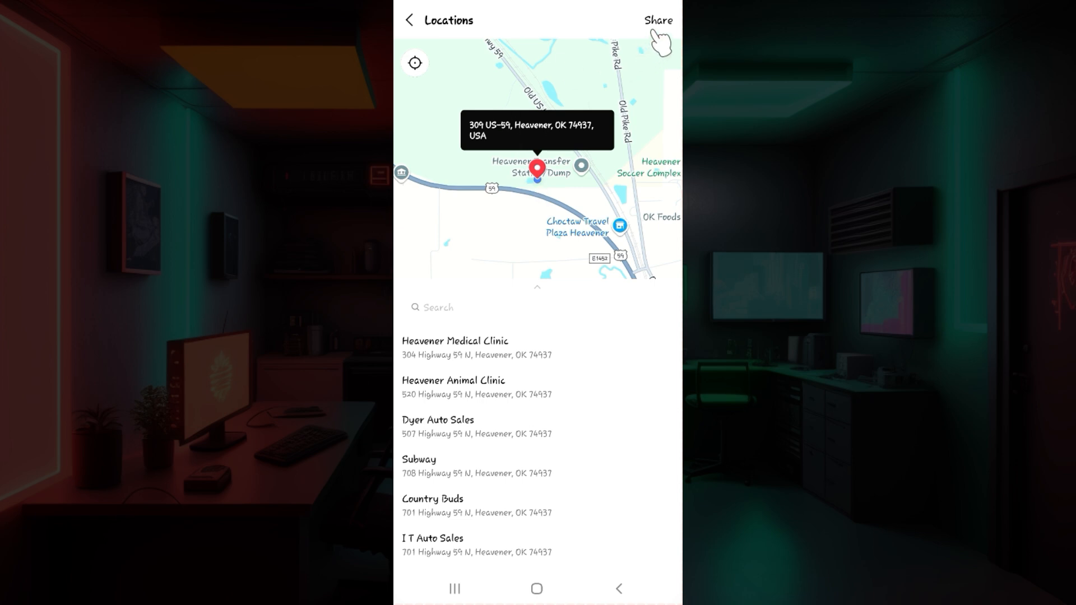
left_click(656, 20)
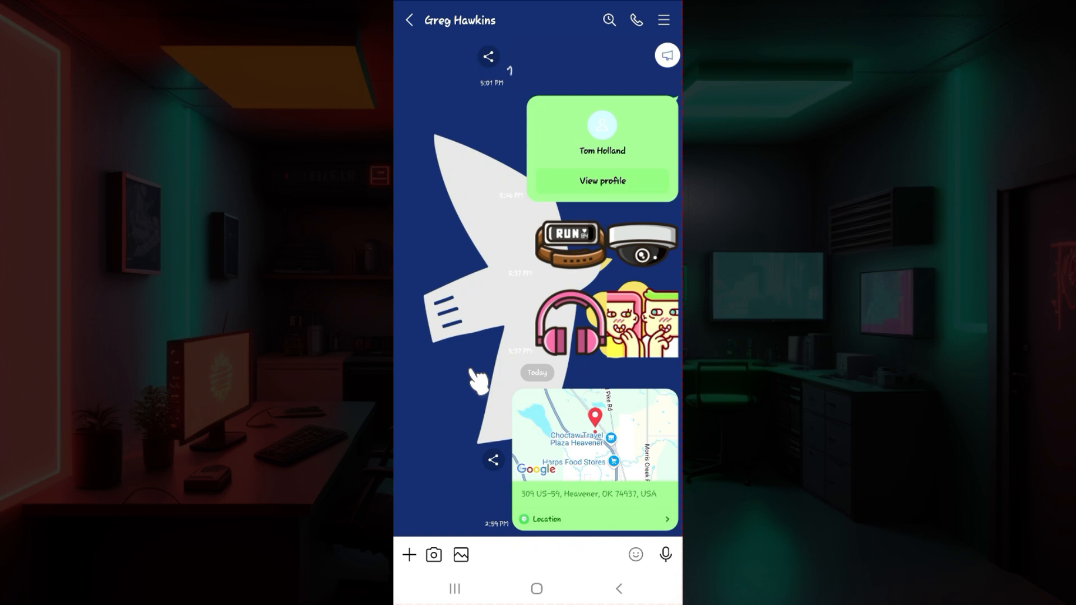
mouse_move(631, 545)
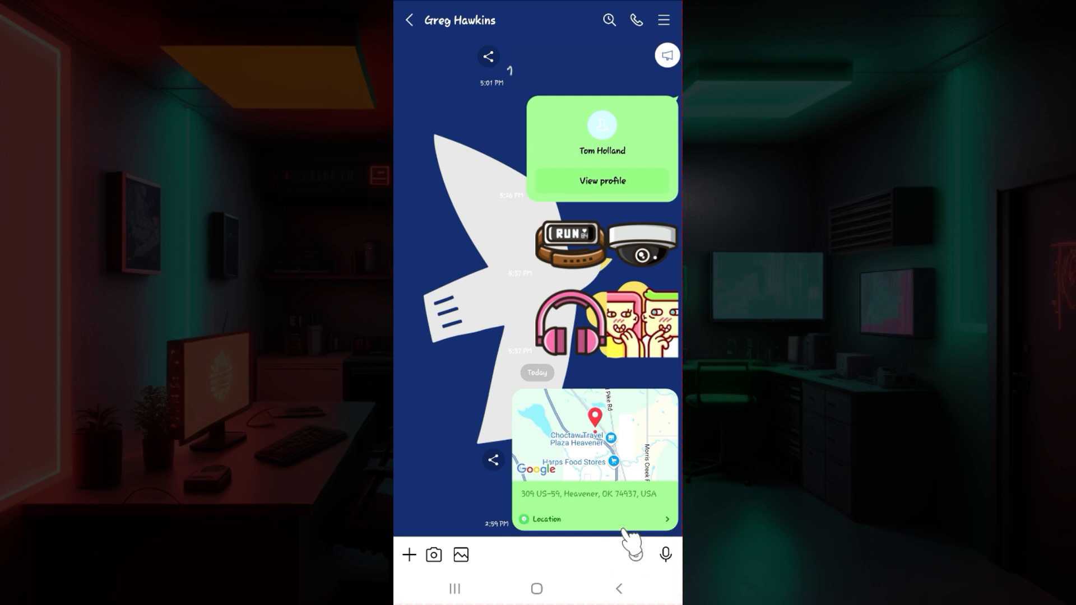
left_click(594, 460)
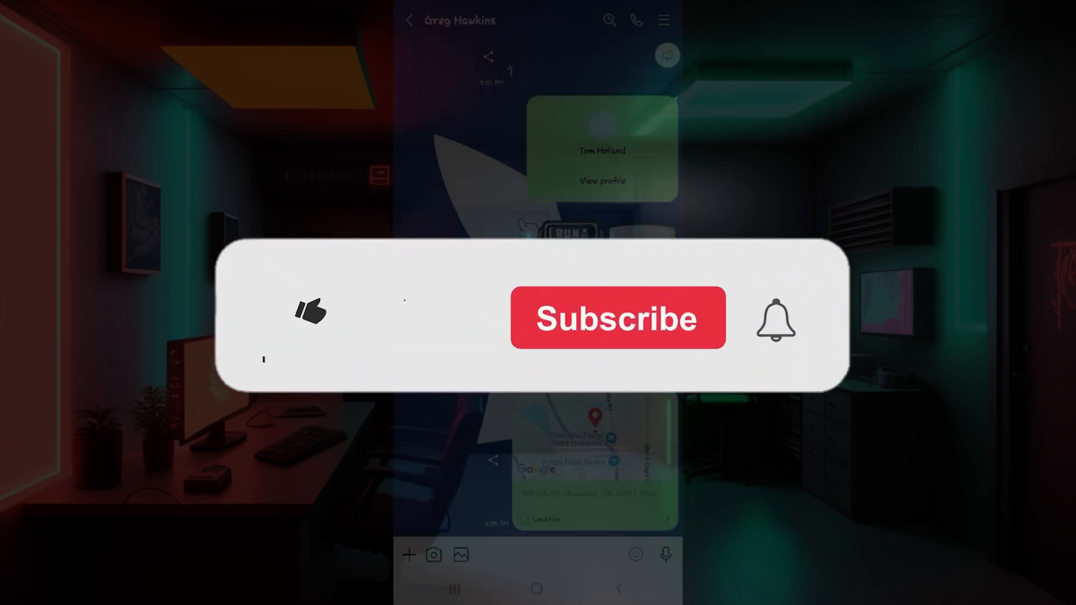
left_click(310, 312)
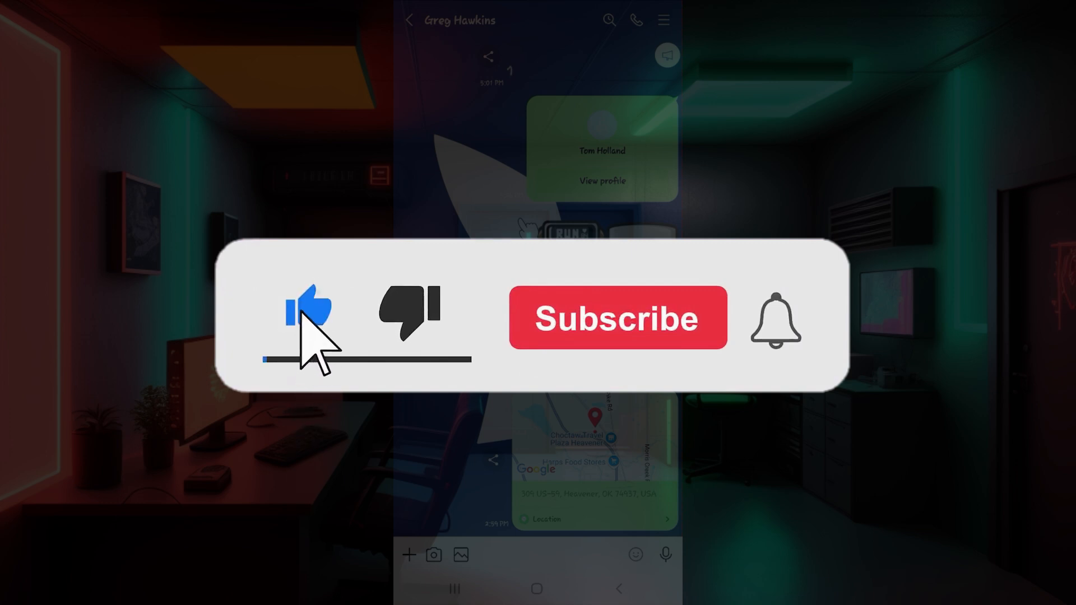
left_click(616, 317)
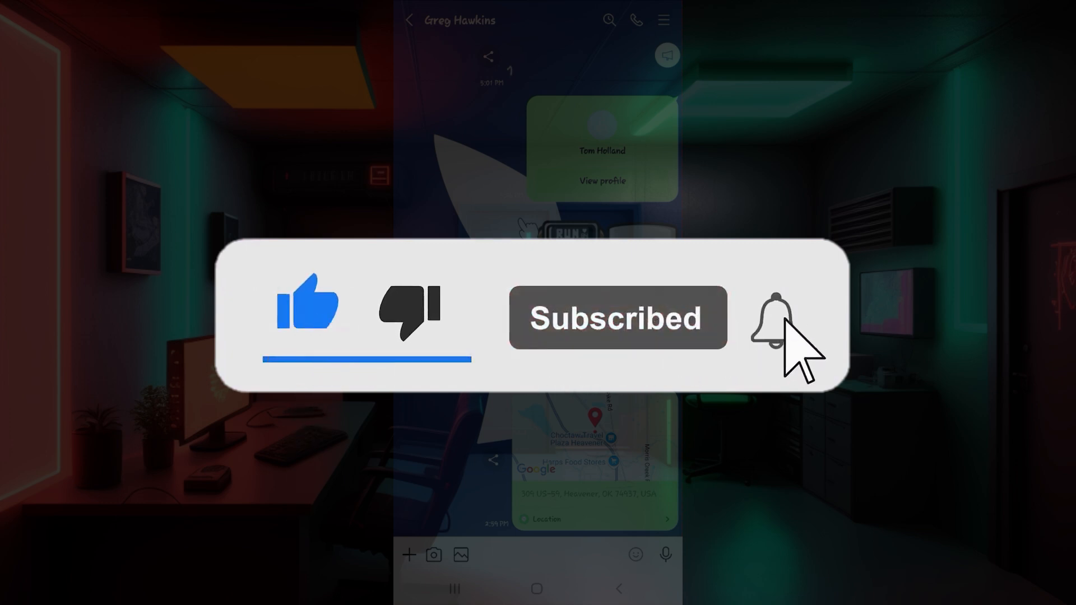
left_click(771, 318)
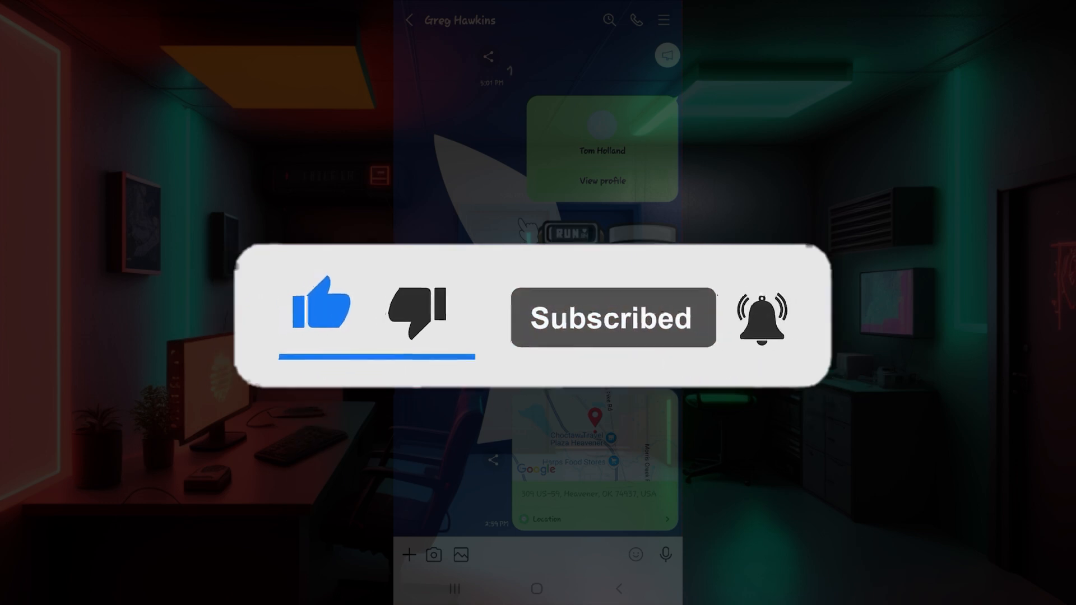